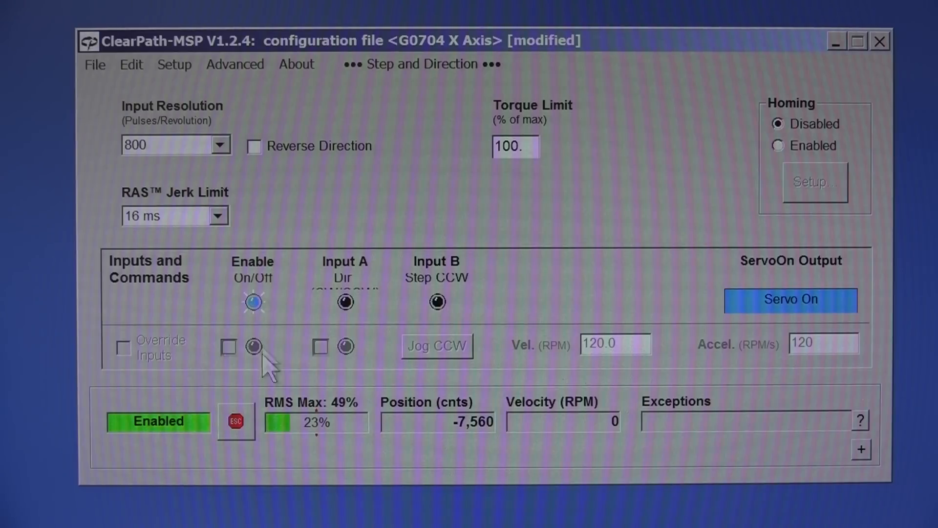
pyautogui.moveTo(484, 328)
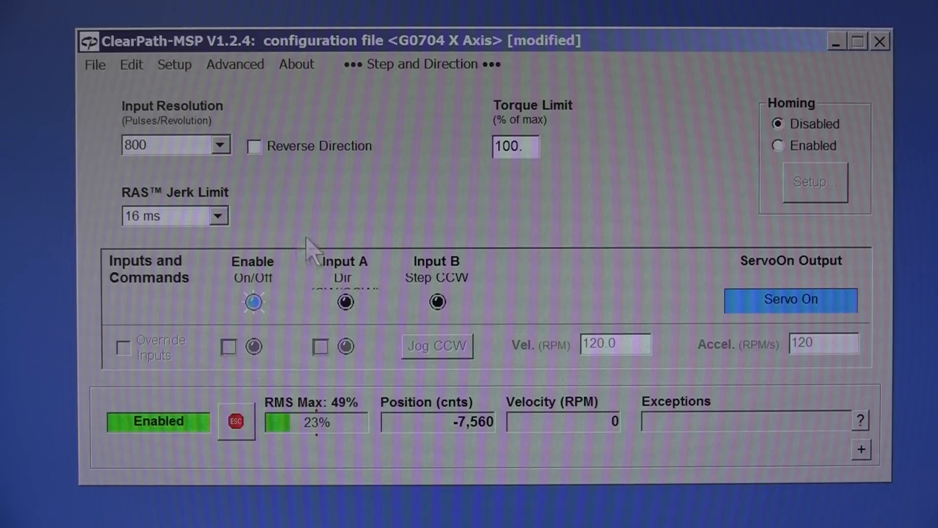
pyautogui.moveTo(254, 448)
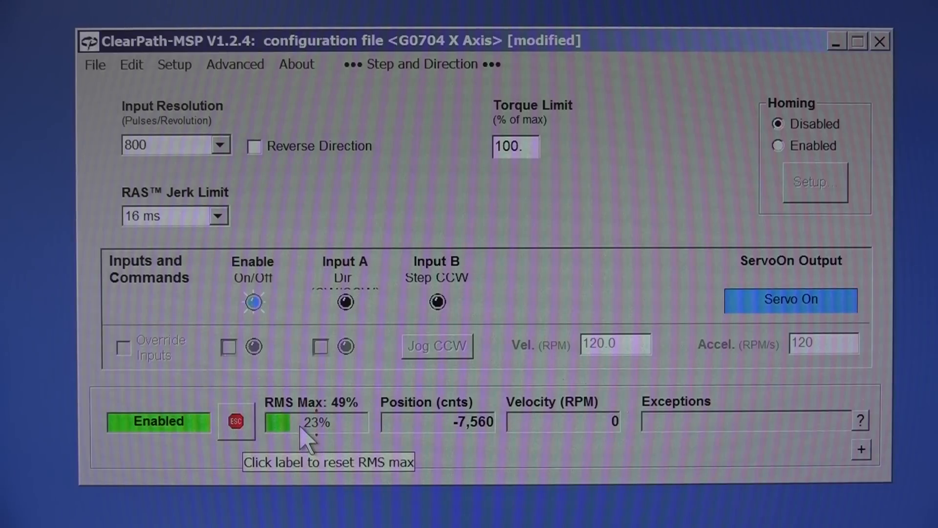
pyautogui.moveTo(291, 446)
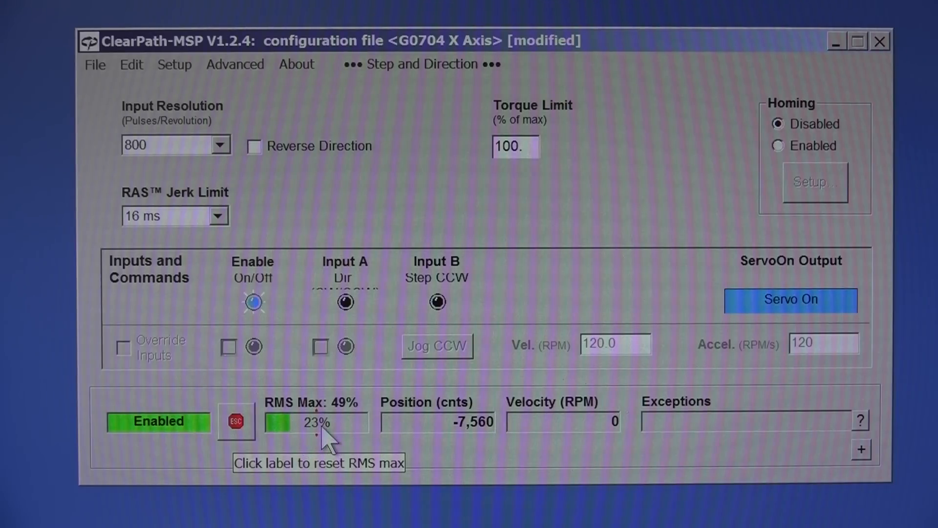
pyautogui.moveTo(348, 420)
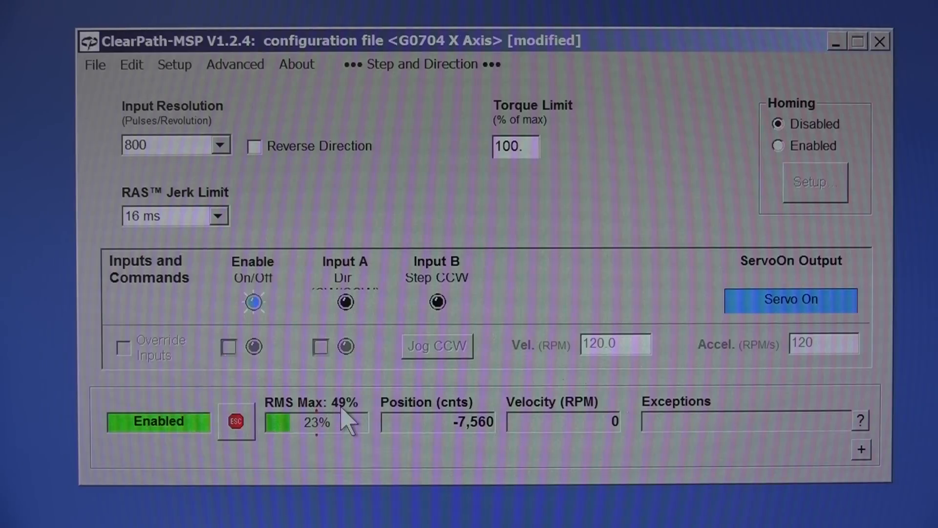
pyautogui.moveTo(174, 449)
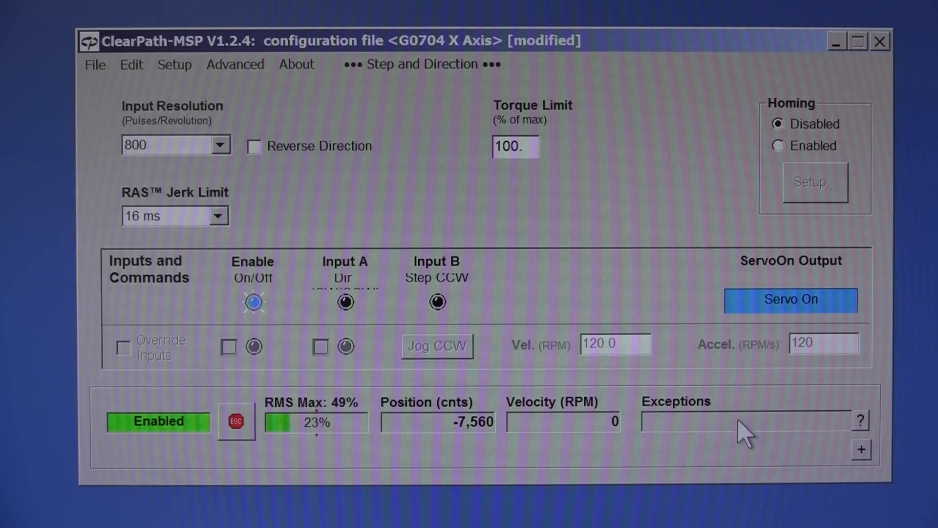
pyautogui.moveTo(737, 421)
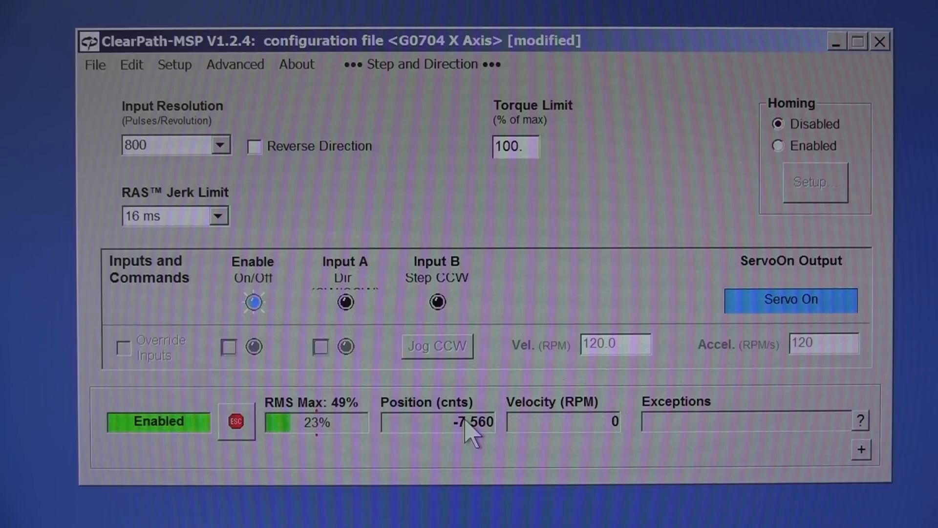
pyautogui.moveTo(528, 137)
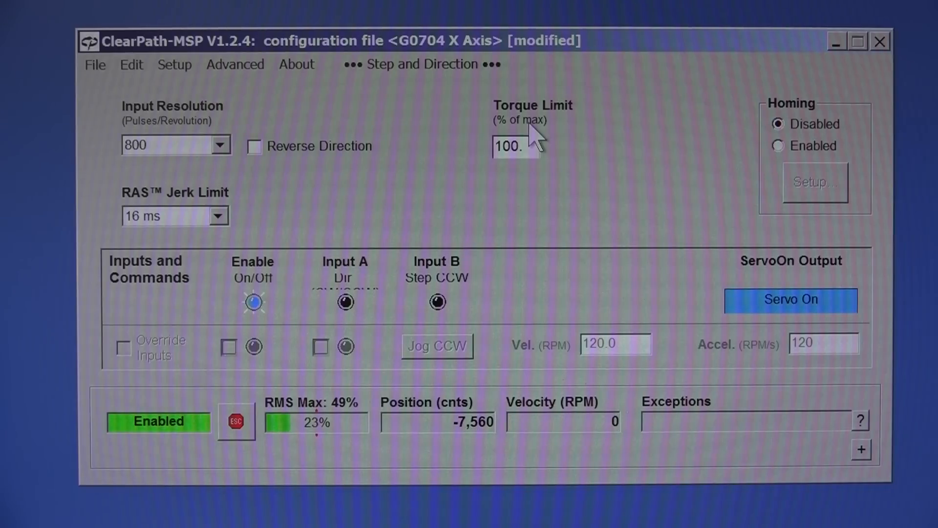
pyautogui.moveTo(470, 139)
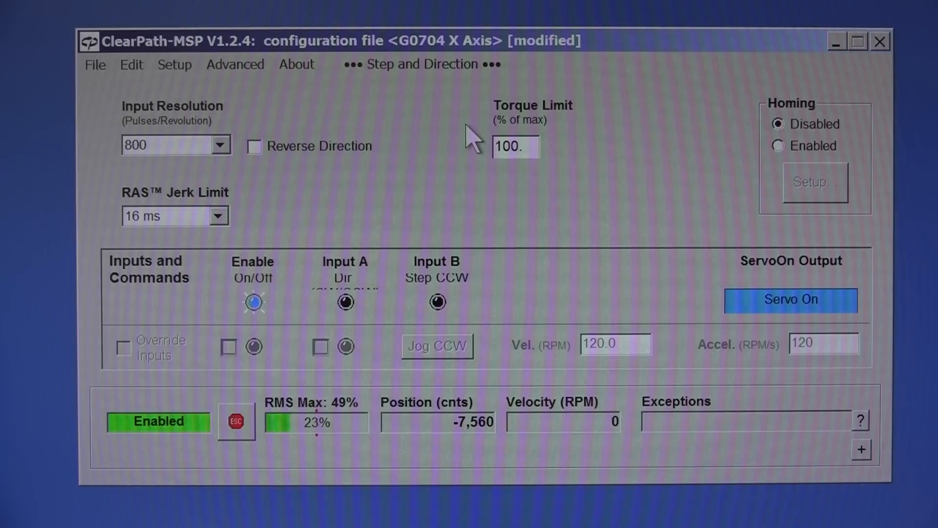
pyautogui.moveTo(518, 181)
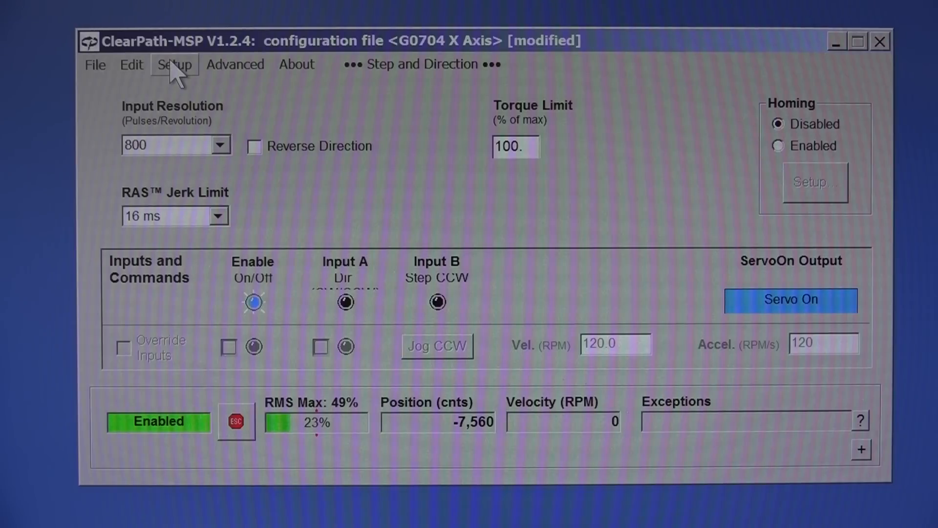
pyautogui.click(174, 64)
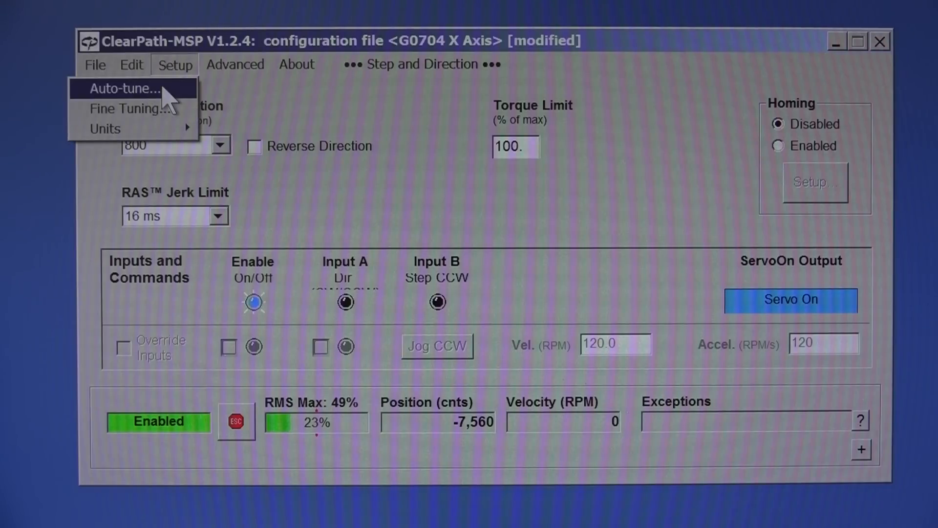
pyautogui.moveTo(158, 97)
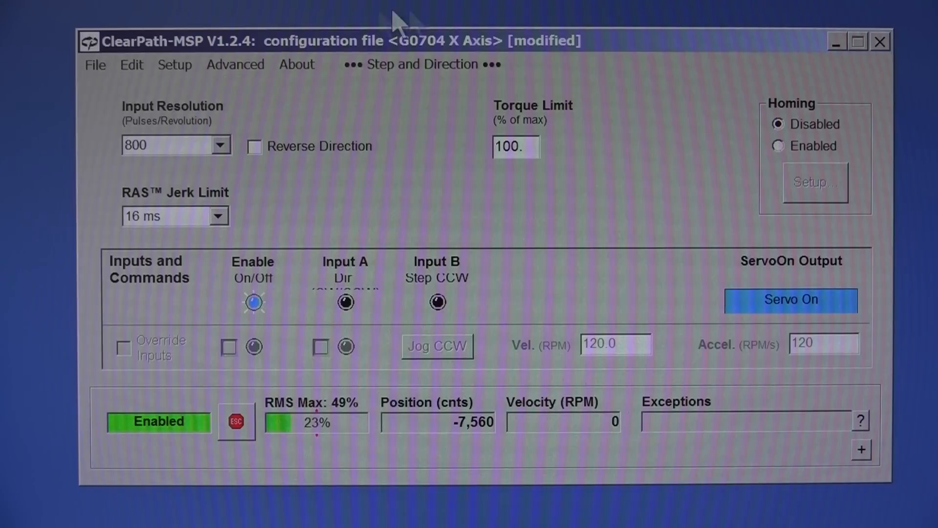
pyautogui.moveTo(435, 66)
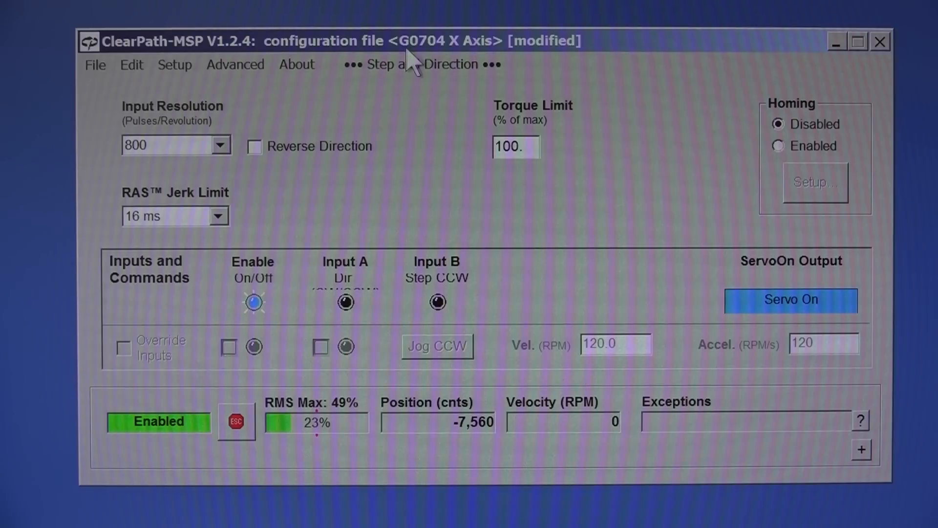
pyautogui.moveTo(479, 59)
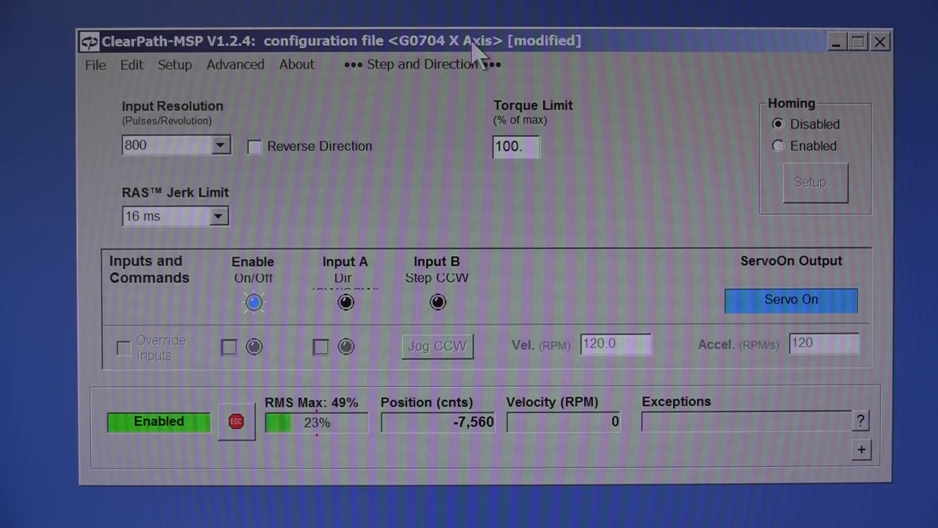